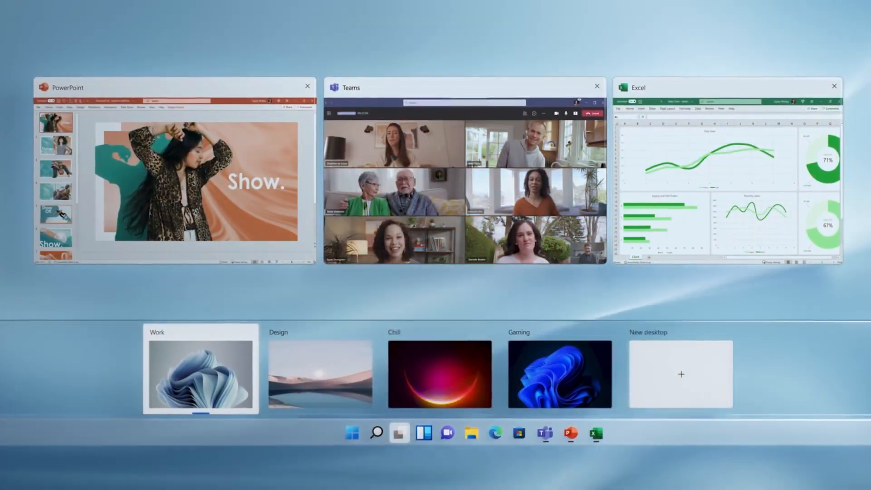
Step: Look over the open windows and the Work, Design, Chill and Gaming desktops in Task View
{"action": "left_click", "coordinate": [561, 377]}
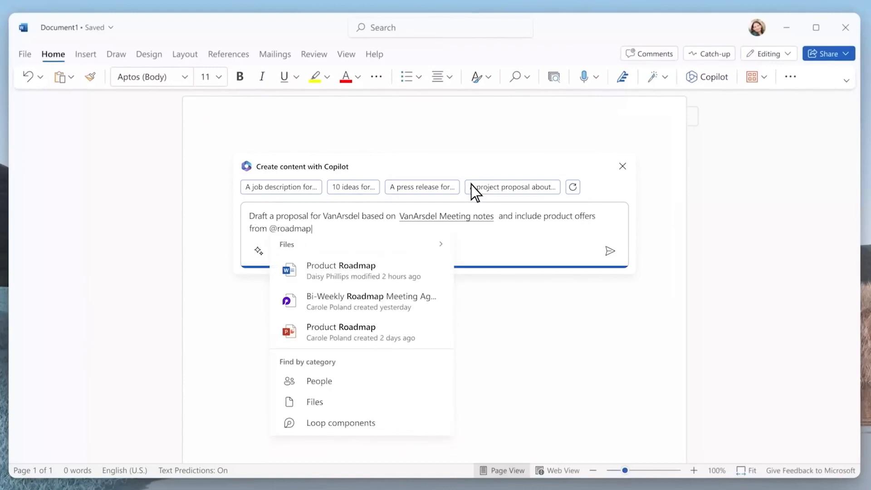
Step: Add Product Roadmap as a source and send the VanArsdel proposal request to Copilot
{"action": "left_click", "coordinate": [341, 269]}
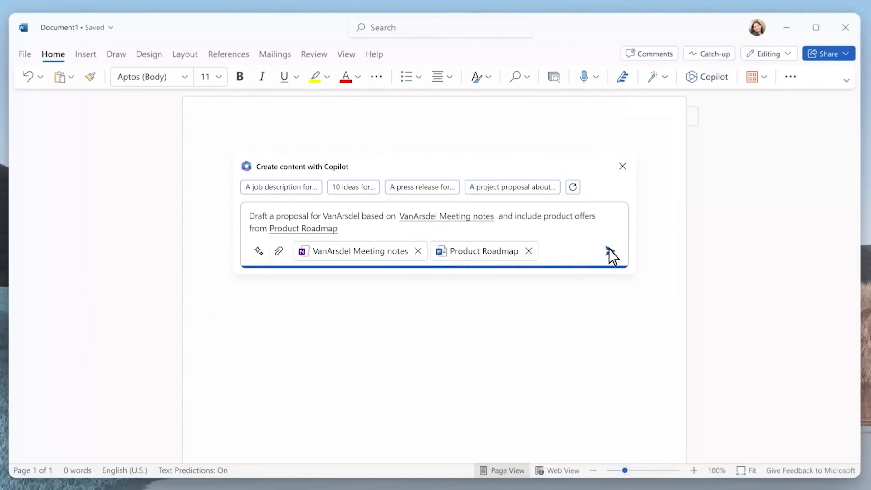
{"action": "left_click", "coordinate": [609, 250]}
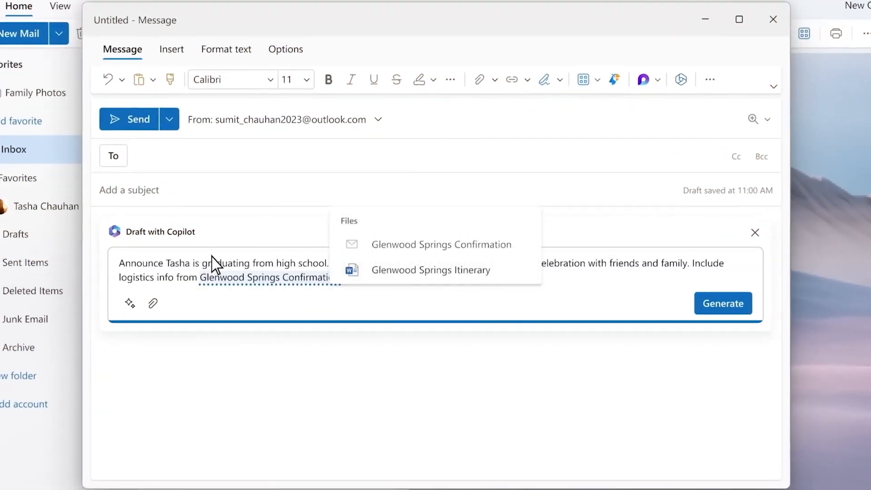
Step: Reference the Glenwood Springs Confirmation email in the graduation announcement prompt
{"action": "left_click", "coordinate": [442, 244]}
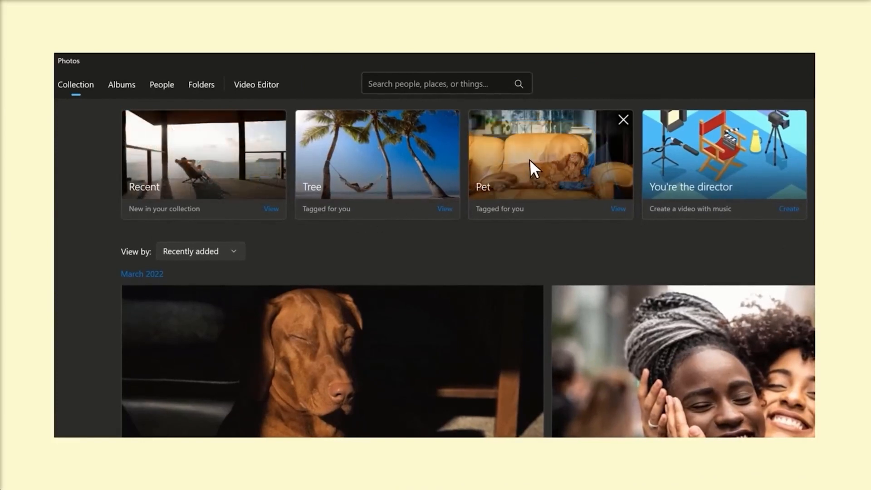
Step: View the photos automatically tagged as Pet in the Collection
{"action": "left_click", "coordinate": [617, 209]}
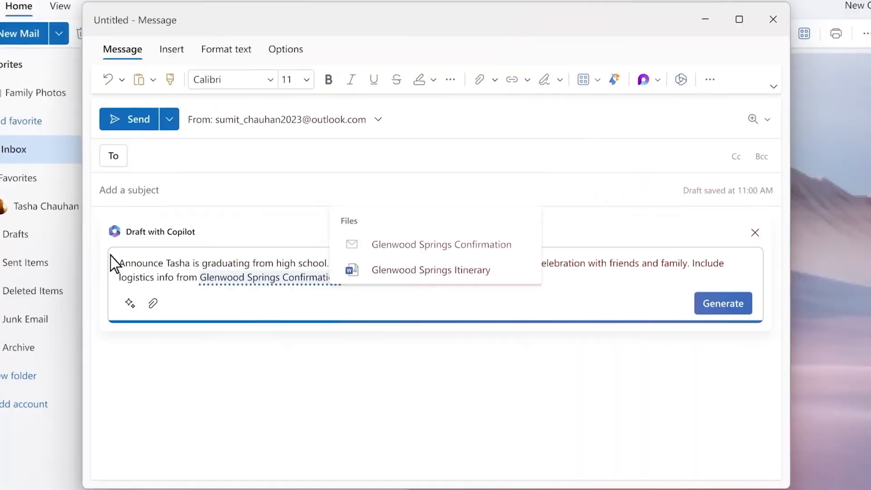
Step: Generate the graduation email from the Glenwood Springs Confirmation, then regenerate it with the Graduation photos folder request
{"action": "left_click", "coordinate": [441, 244]}
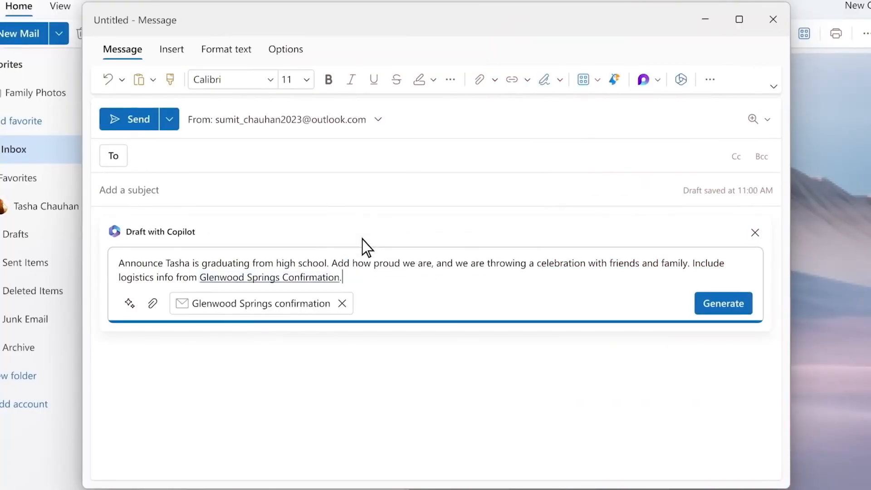
{"action": "left_click", "coordinate": [723, 303]}
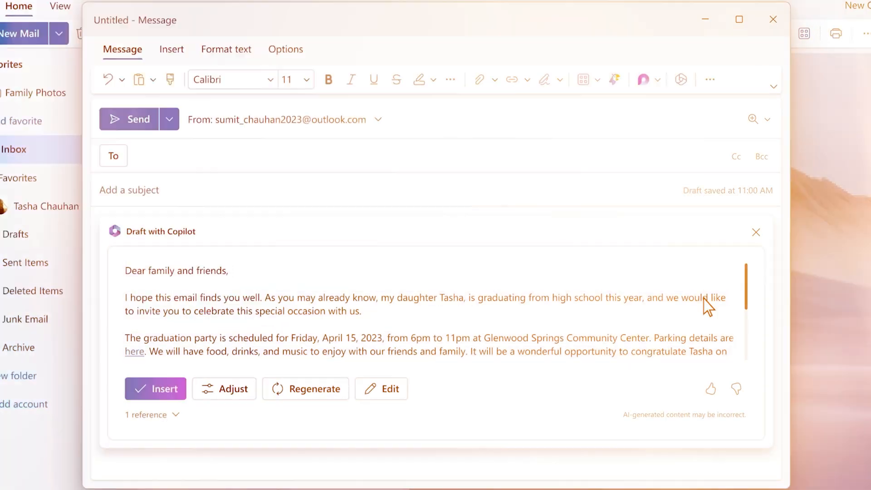
{"action": "scroll", "scroll_direction": "down", "scroll_amount": 3}
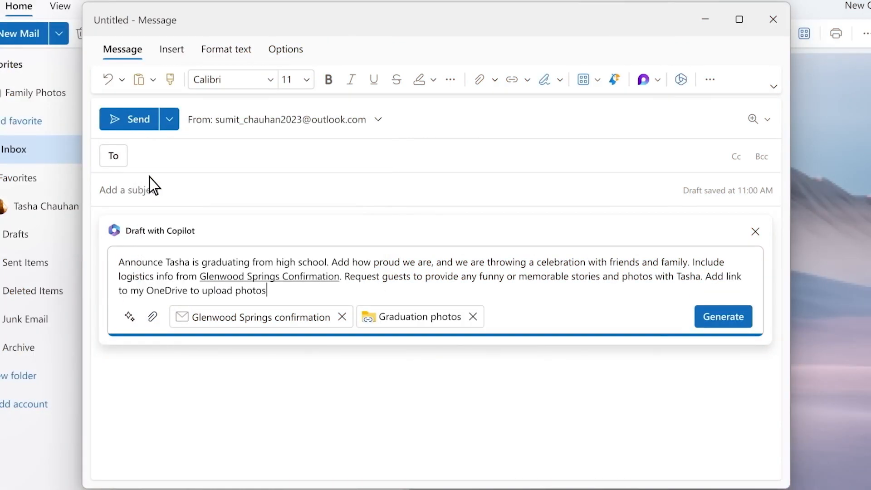
{"action": "left_click", "coordinate": [723, 316]}
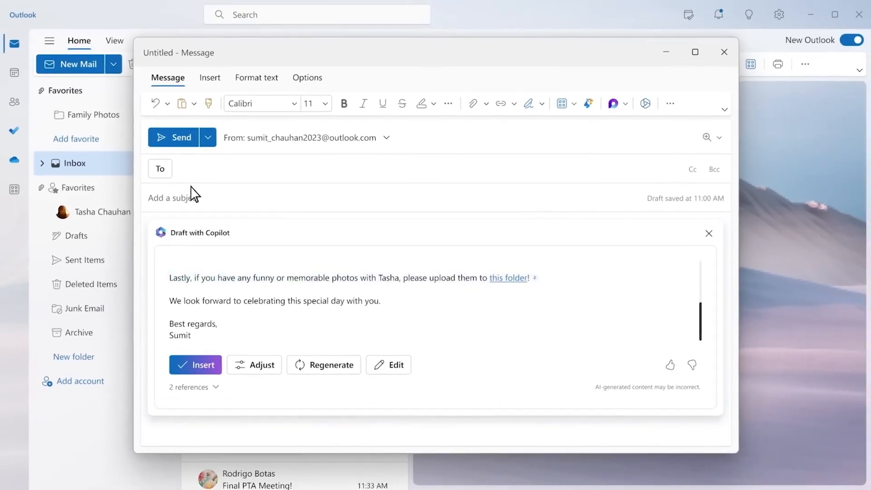
{"action": "left_click", "coordinate": [260, 364]}
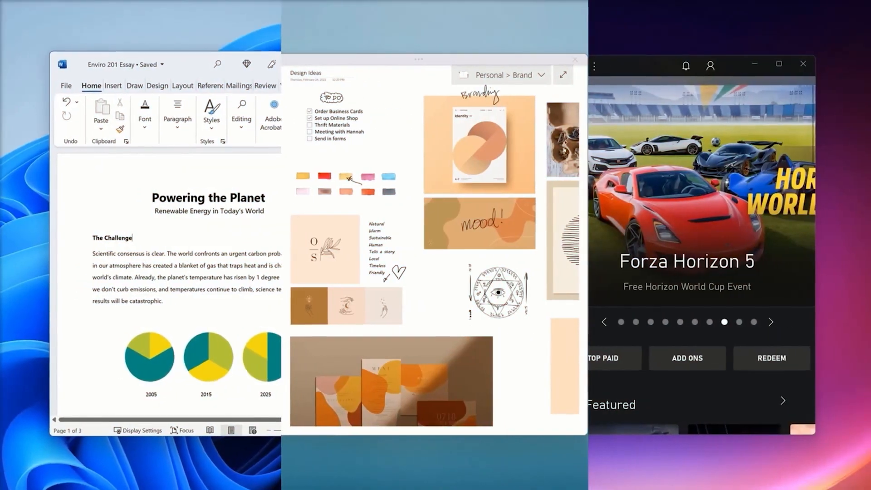
Step: Start a focus session from Copilot's suggestion and apply the lakeside desktop theme
{"action": "left_click", "coordinate": [379, 425]}
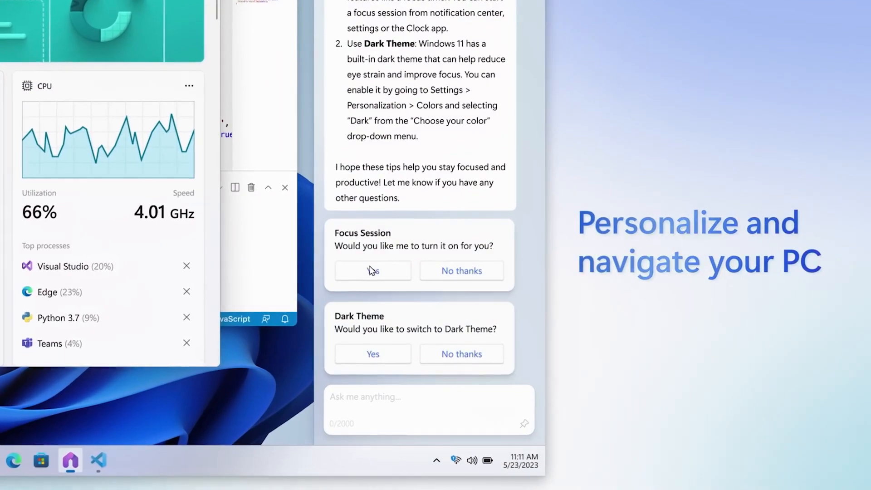
{"action": "left_click", "coordinate": [372, 270]}
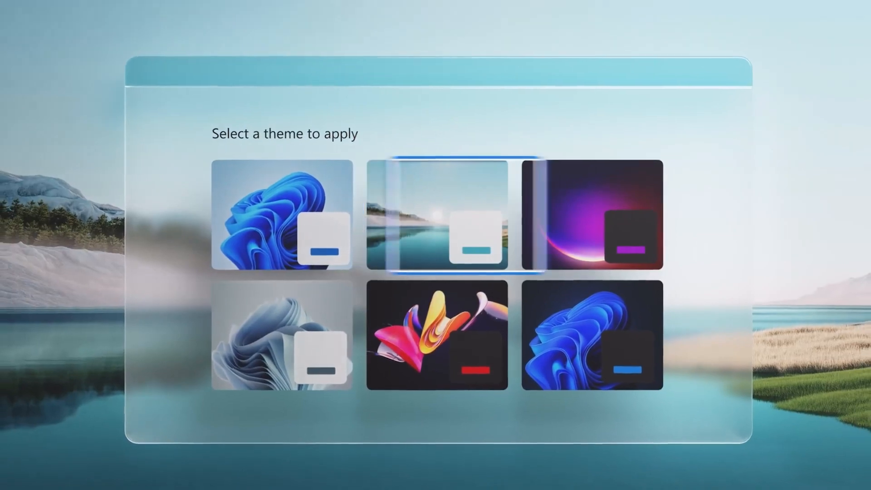
{"action": "left_click", "coordinate": [590, 335]}
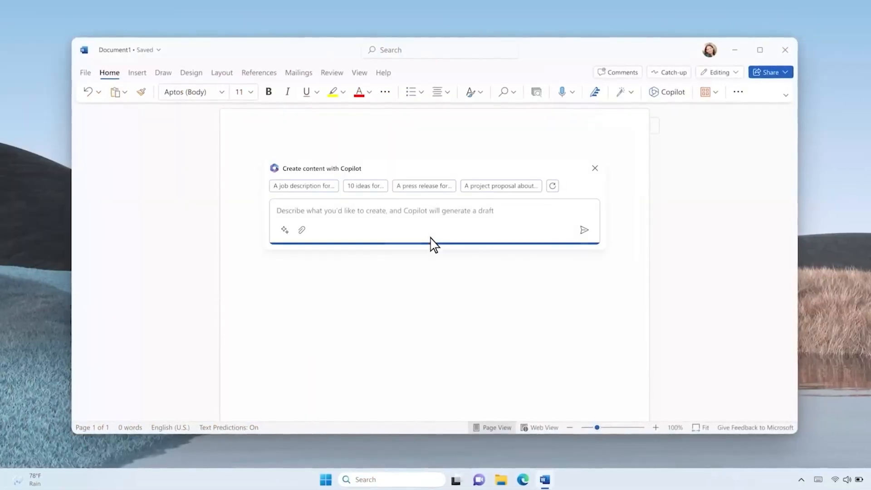
Step: Request a VanArsdel proposal citing VanArsdel Meeting notes and product offers from Product Roadmap
{"action": "type", "text": "Draft a proposal for VanArsdel based on yesterday's notes in OneNote"}
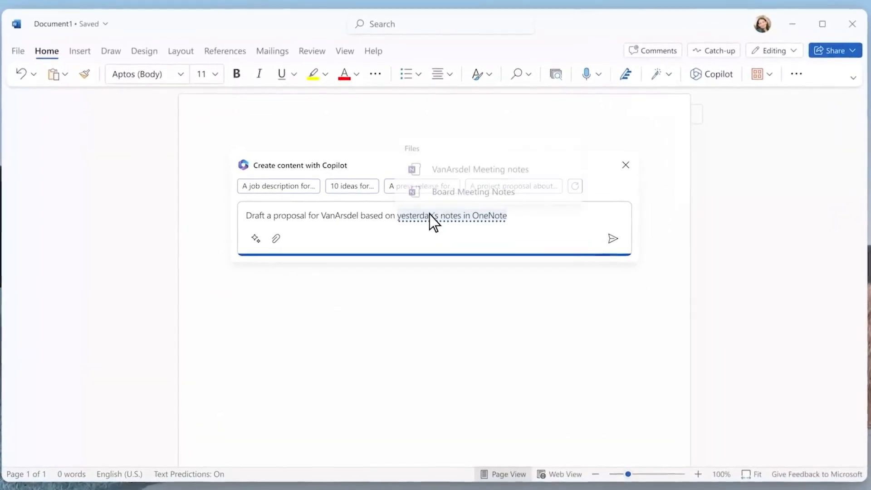
{"action": "left_click", "coordinate": [479, 169]}
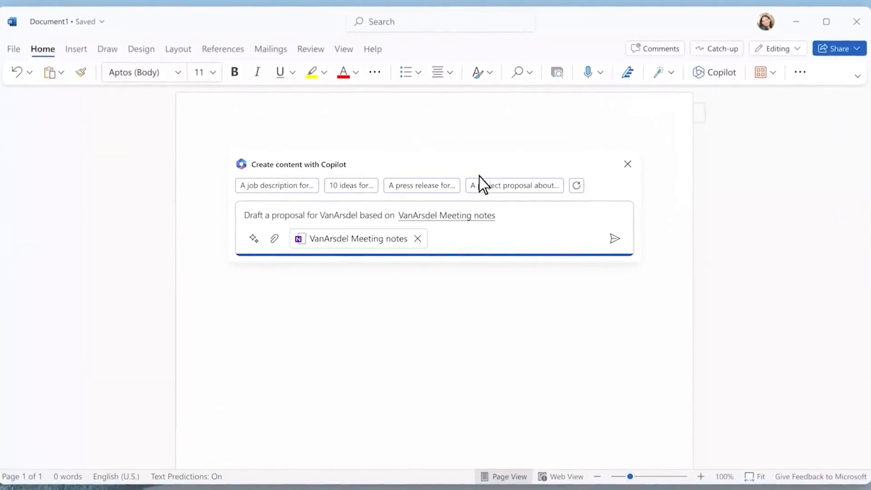
{"action": "type", "text": "and include product offers from @roadmap"}
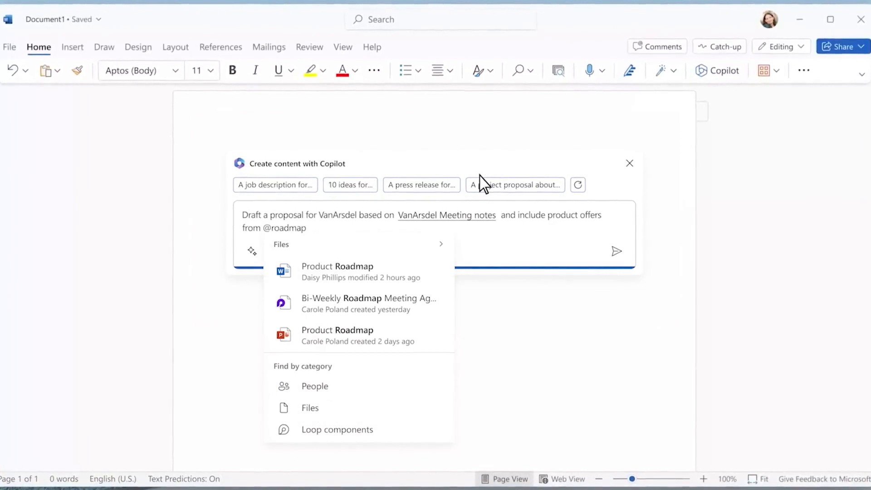
{"action": "left_click", "coordinate": [616, 251]}
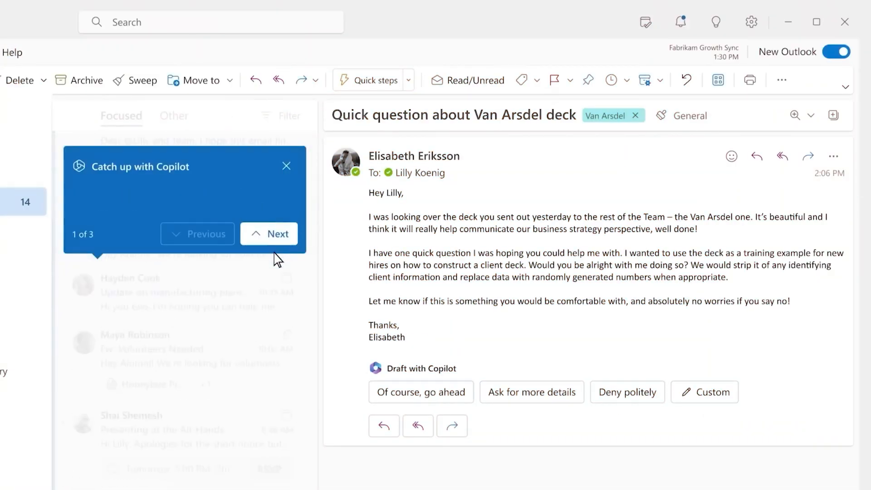
Step: Step through two Copilot catch-up summaries and open the Core accounts business review invitation
{"action": "left_click", "coordinate": [268, 233]}
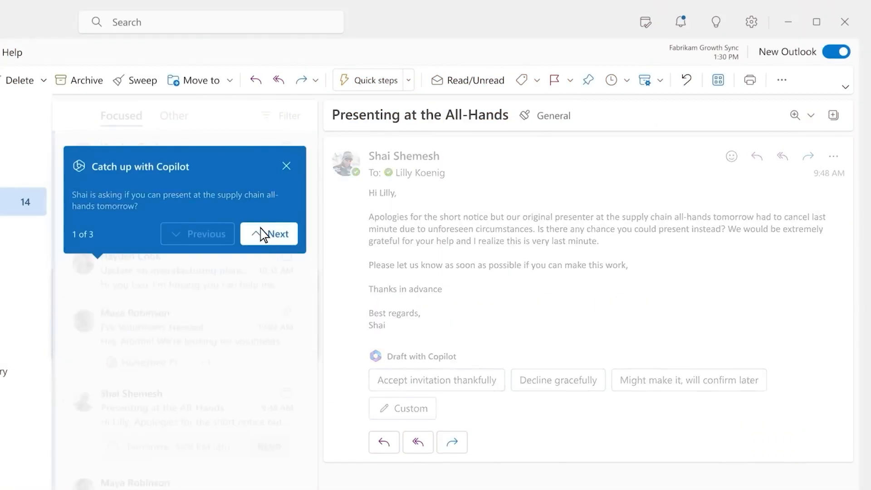
{"action": "left_click", "coordinate": [268, 233]}
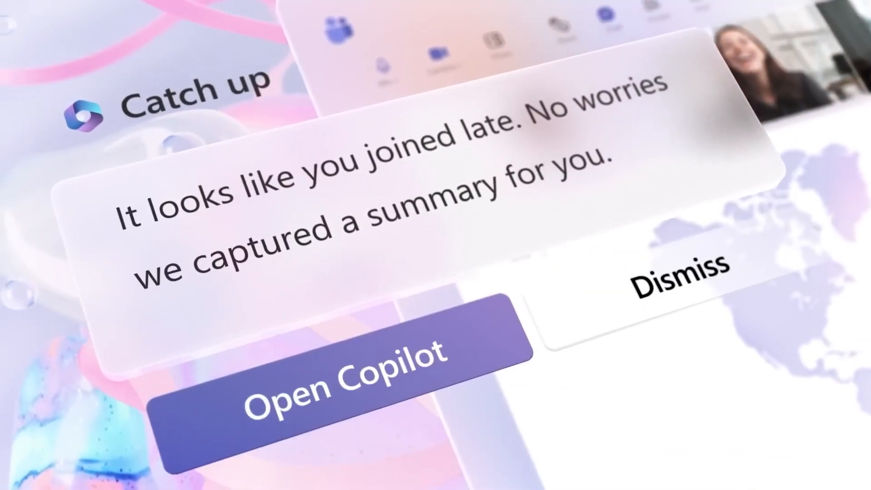
{"action": "left_click", "coordinate": [343, 387]}
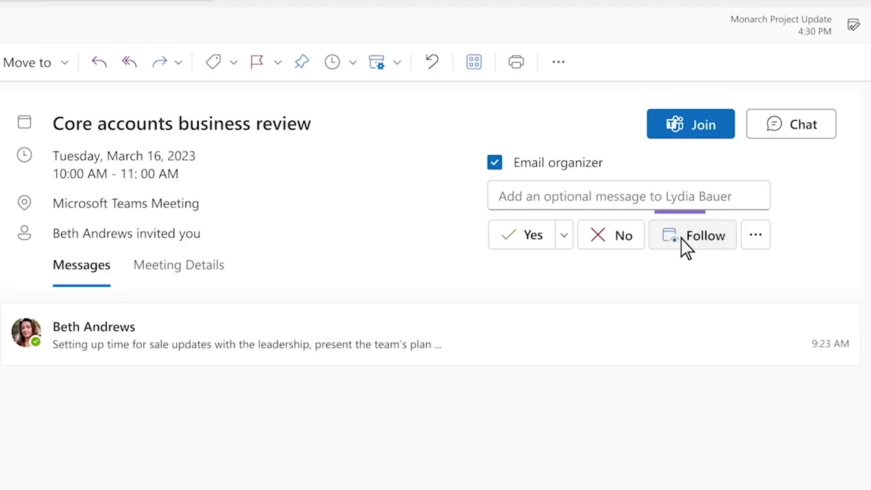
{"action": "mouse_move", "coordinate": [691, 234]}
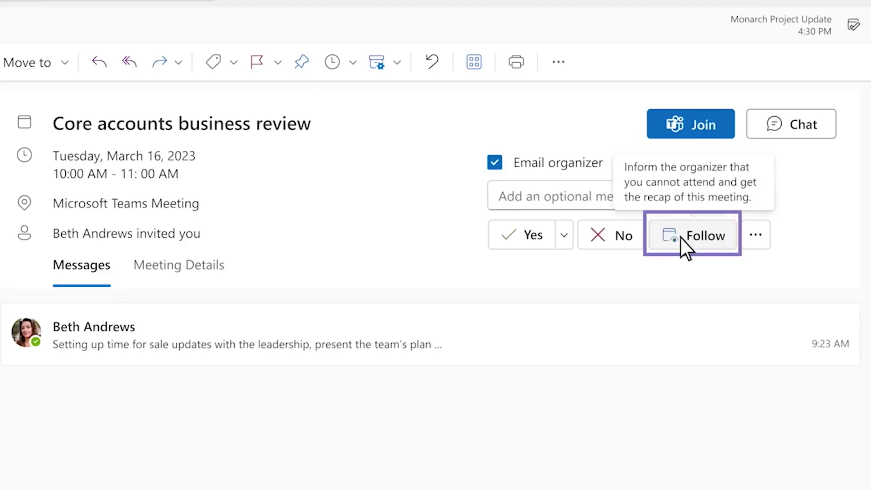